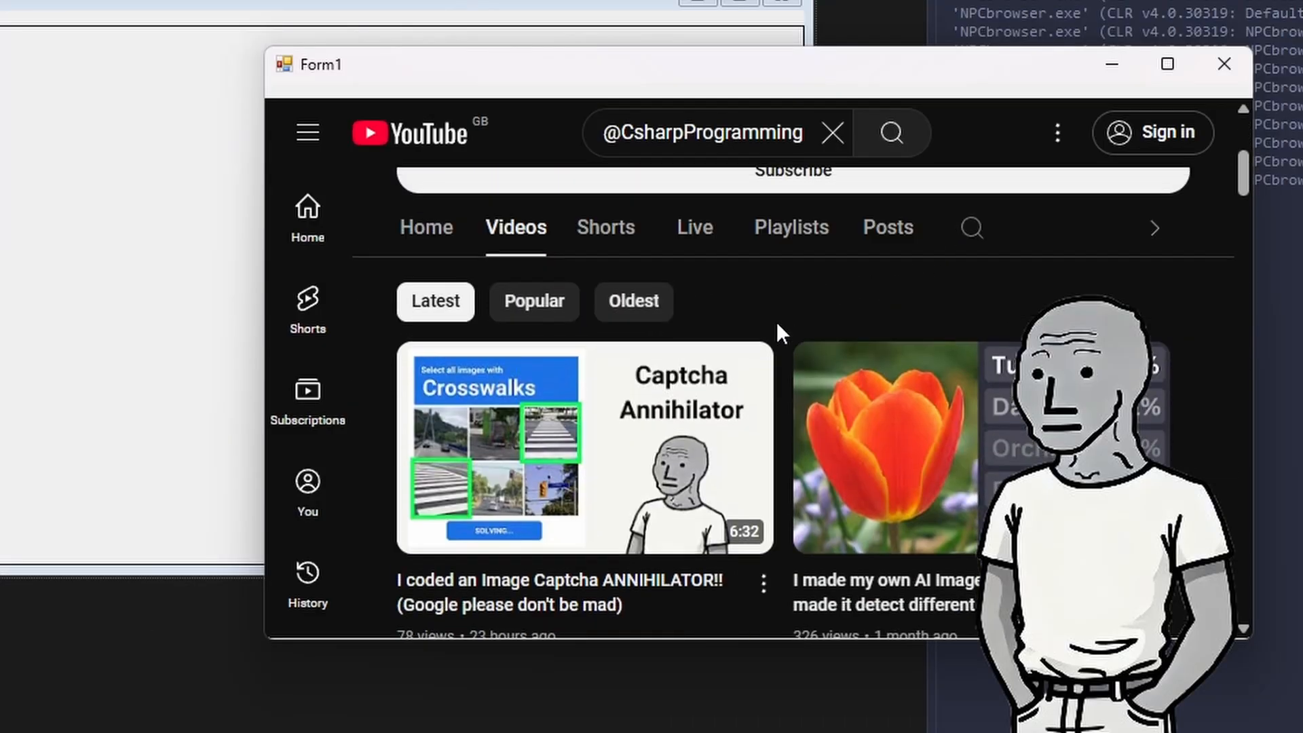
- Drag the bottom edge of Form1 to enlarge the window around the WebView2 control
{"action": "scroll", "scroll_direction": "down", "scroll_amount": 3}
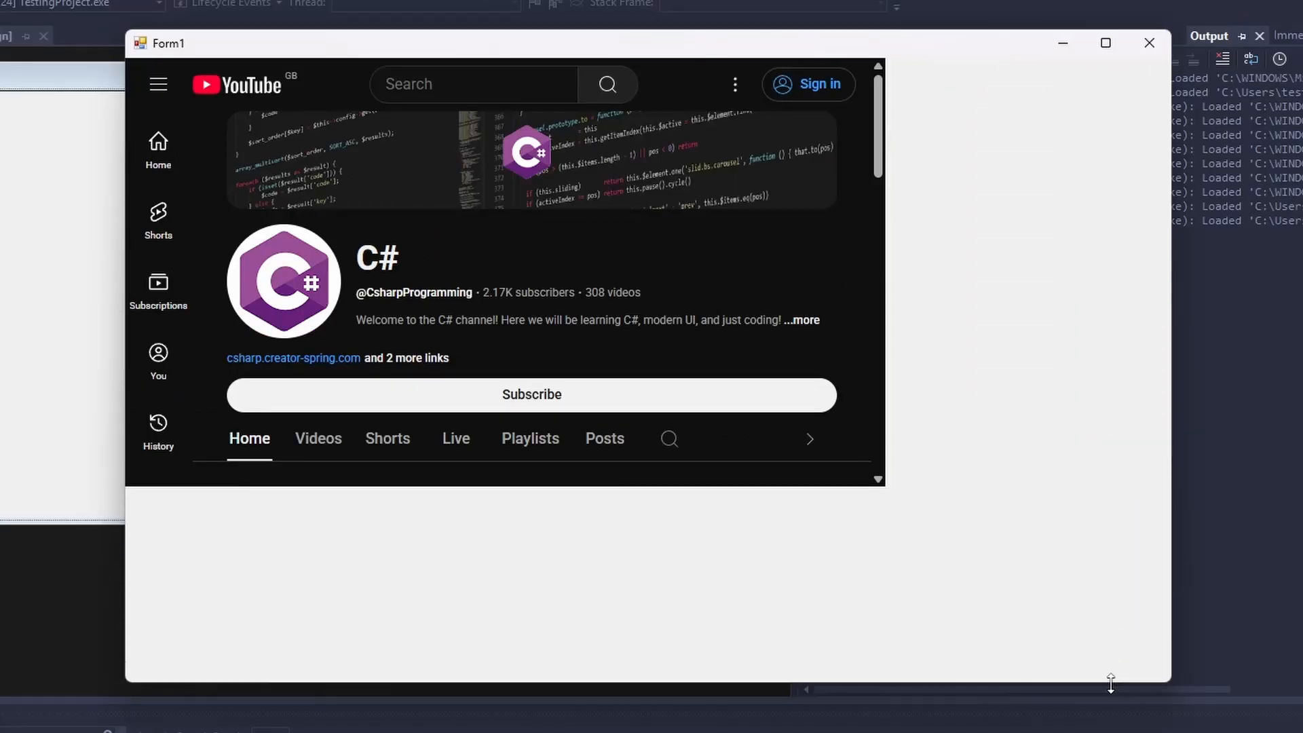
{"action": "left_click_drag", "start_coordinate": [1110, 684], "coordinate": [1117, 632]}
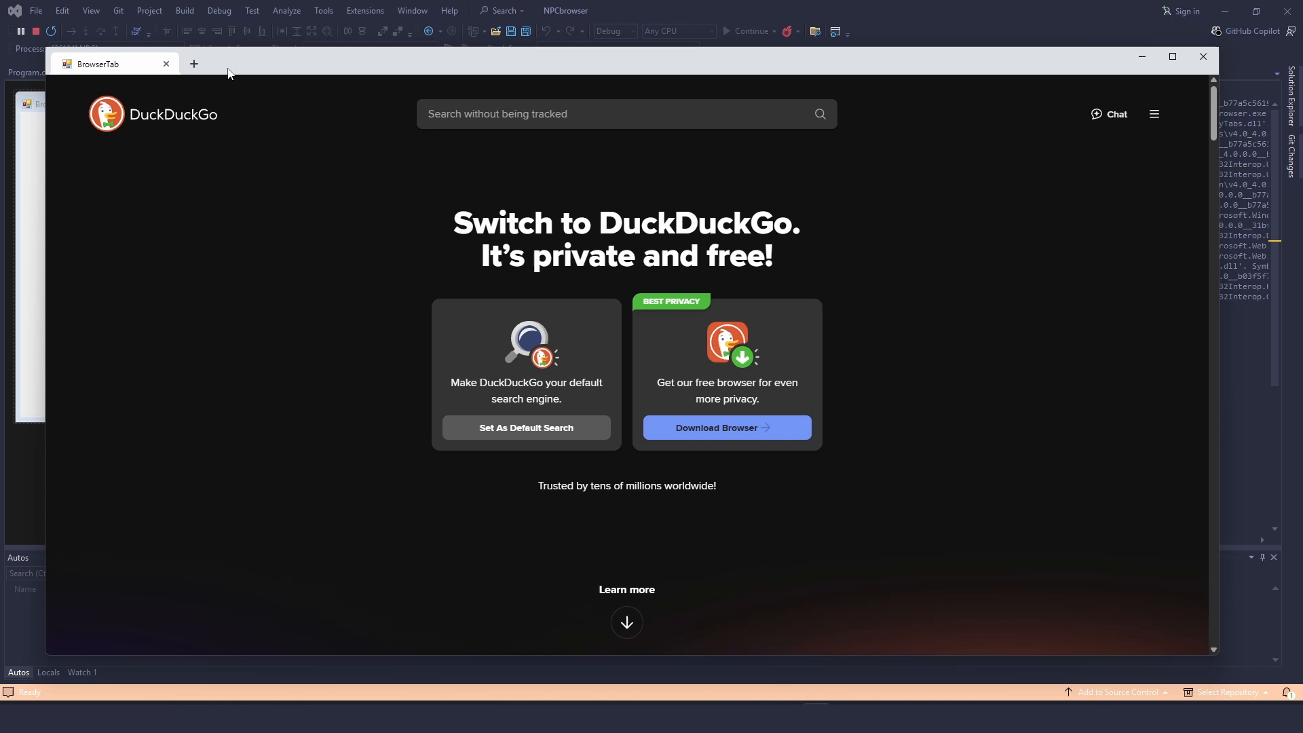
- Add a second tab with the + button in the running browser
{"action": "left_click", "coordinate": [194, 64]}
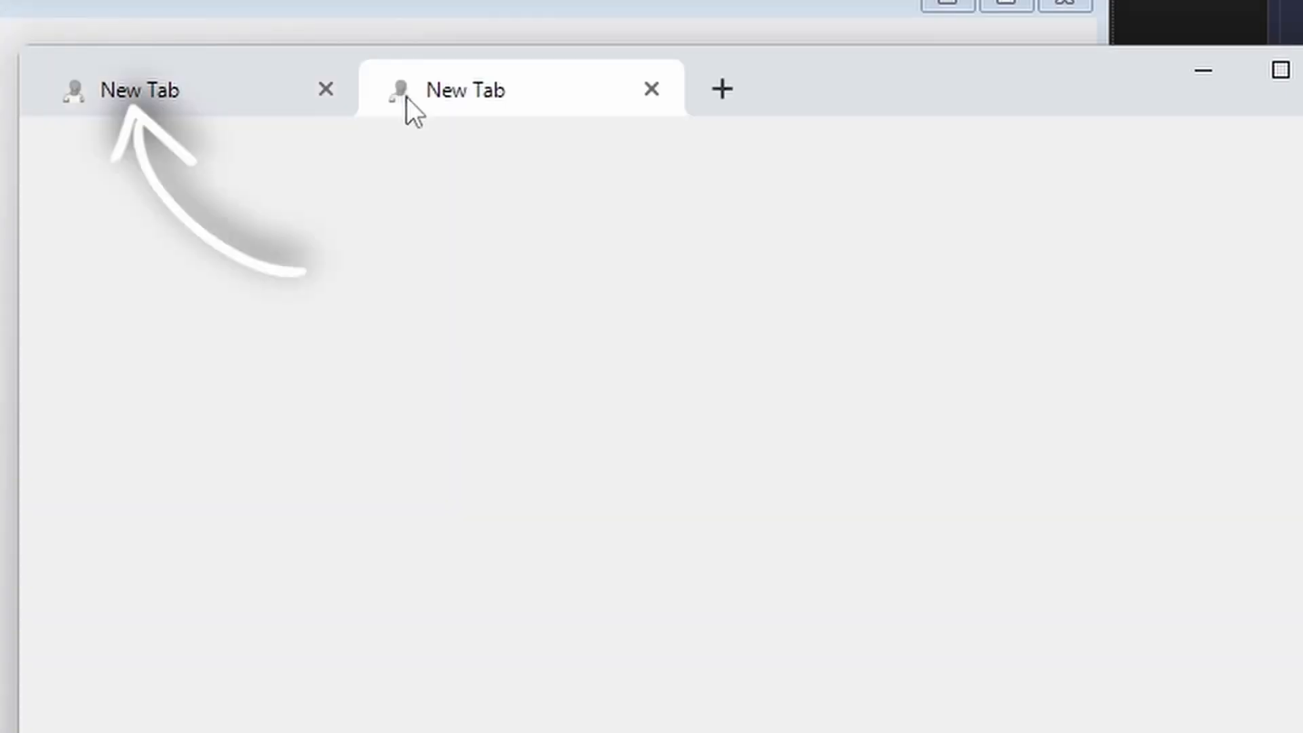
- Switch between the two blank New Tab tabs
{"action": "left_click", "coordinate": [722, 89]}
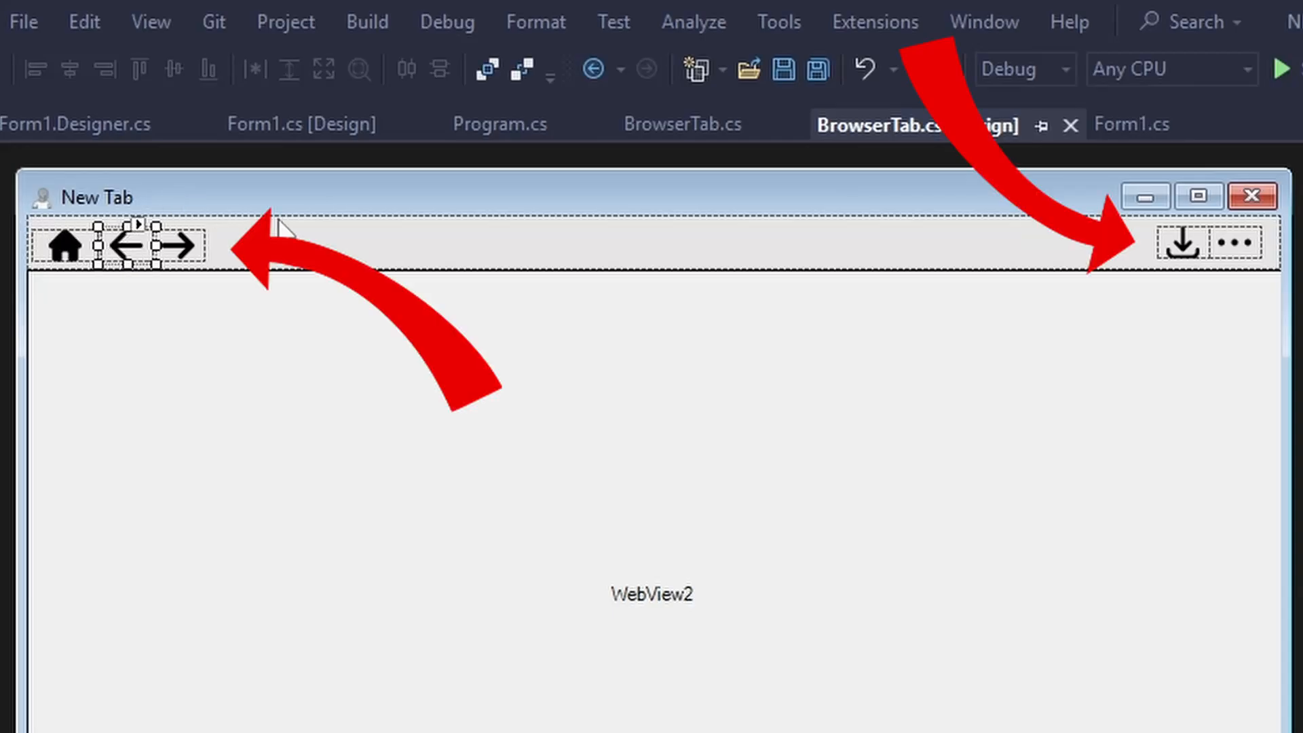
- Wire home/back/forward to webView21 and navigate to siticoneTextBox1.Text when KeyChar == 13
{"action": "type", "text": "webView21.Source = new Uri(\"https\");"}
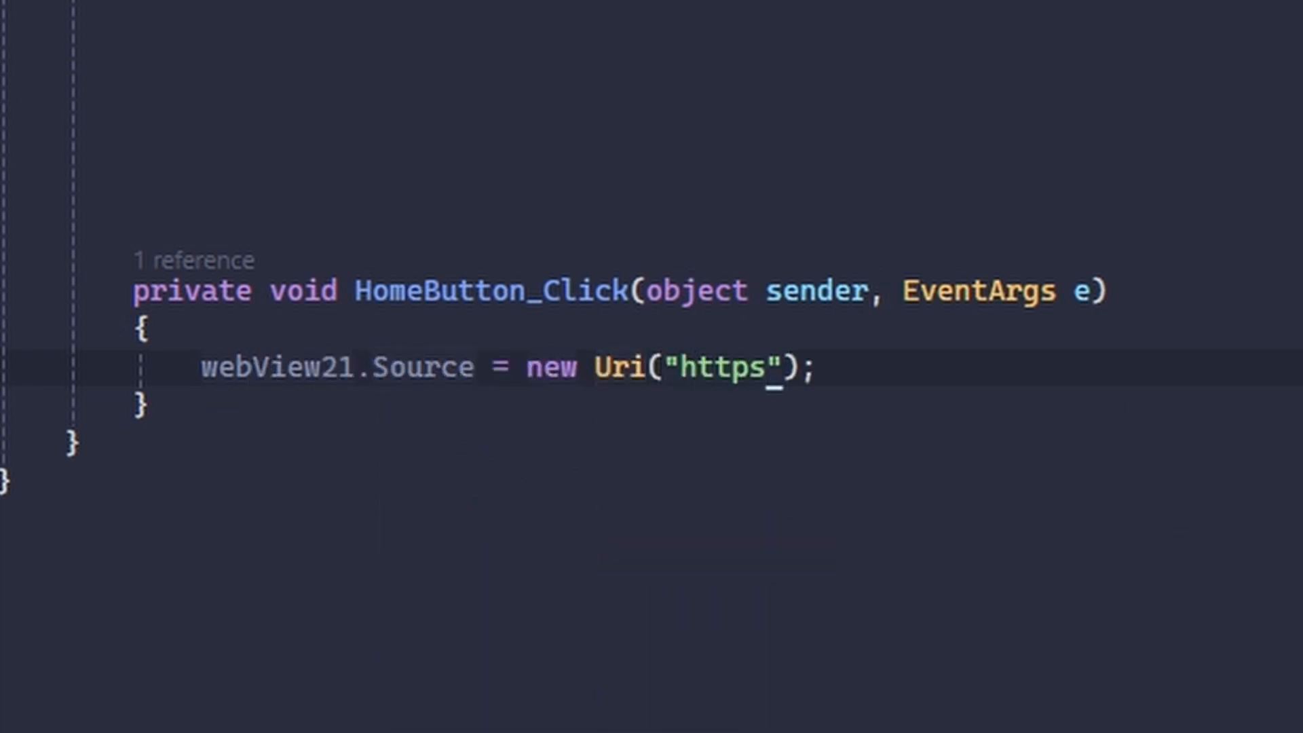
{"action": "scroll", "scroll_direction": "down", "scroll_amount": 3}
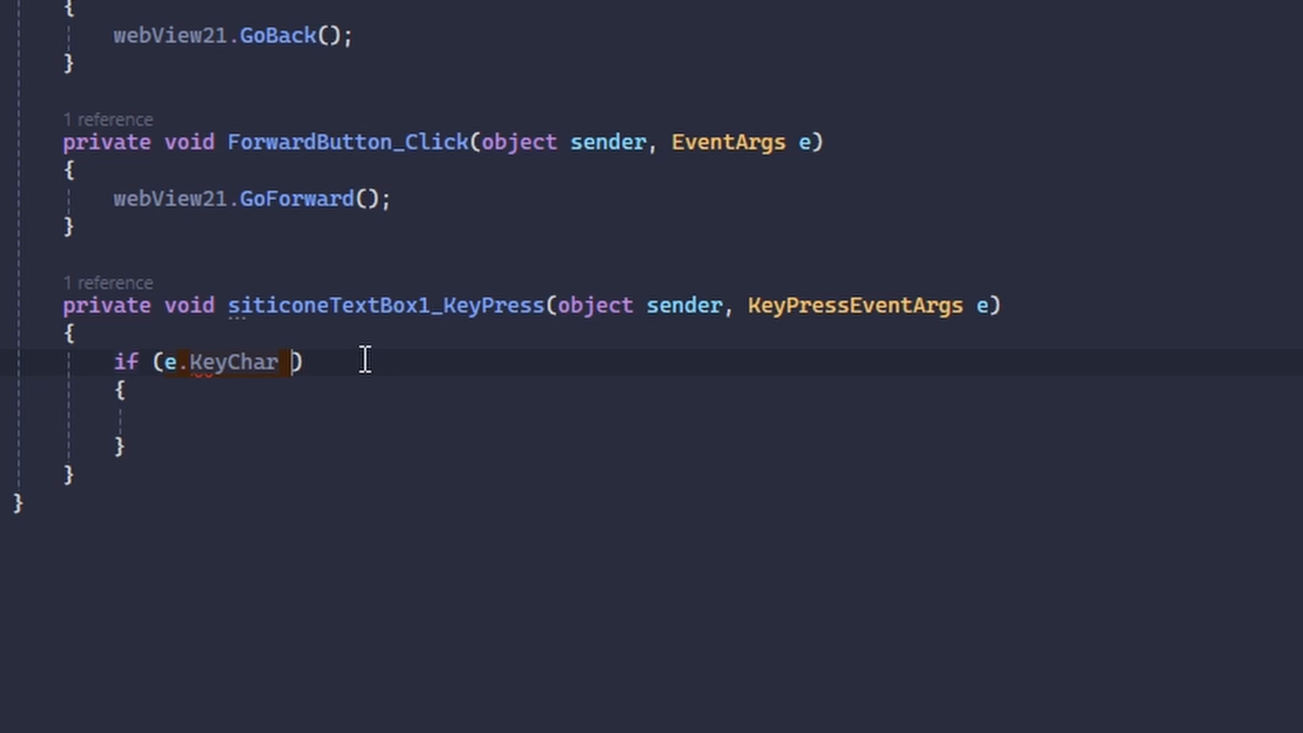
{"action": "type", "text": "==13"}
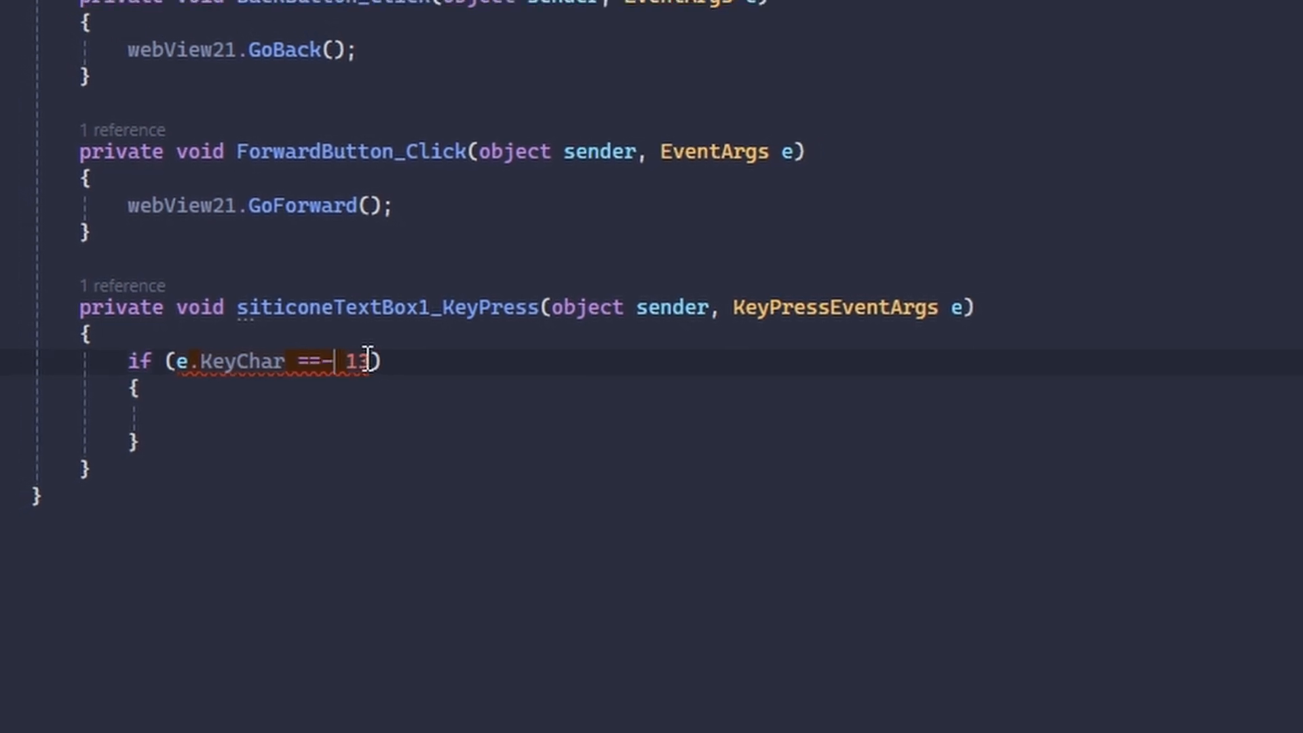
{"action": "type", "text": "webView21.NavigateToString();"}
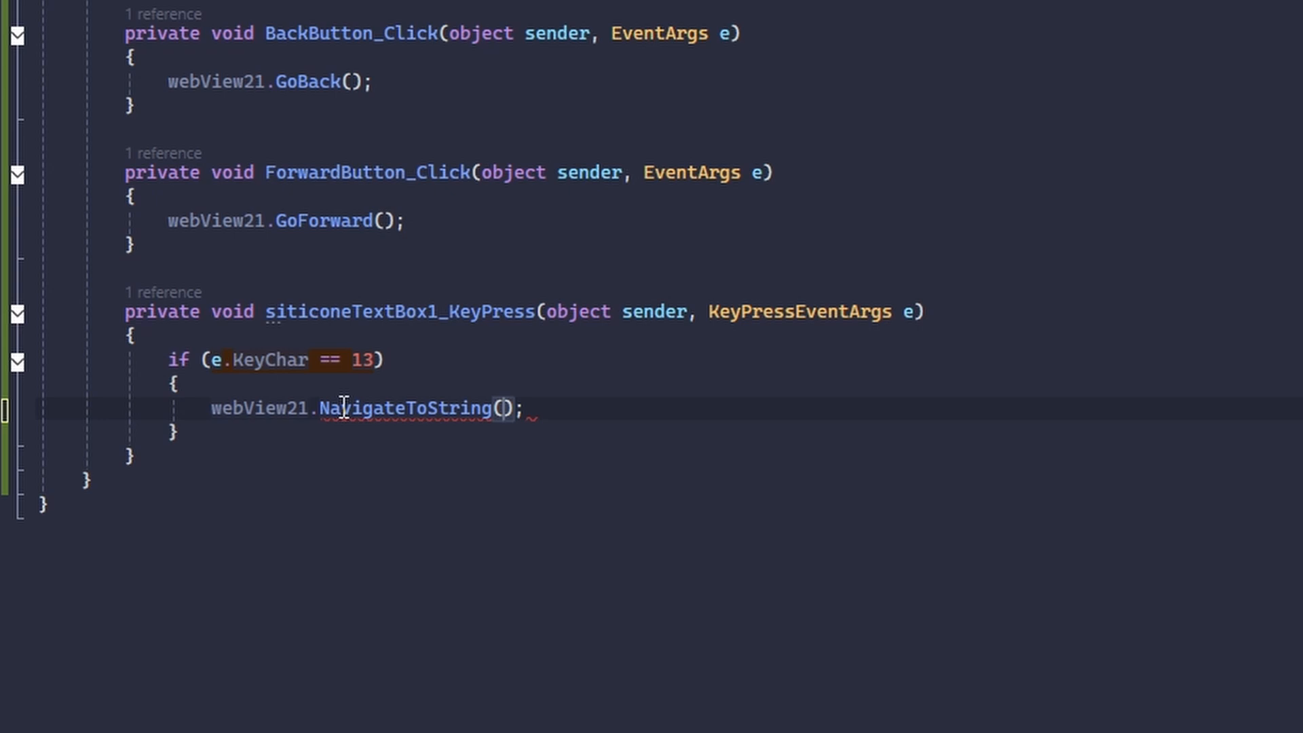
{"action": "type", "text": "siticoneTextBox1.Text"}
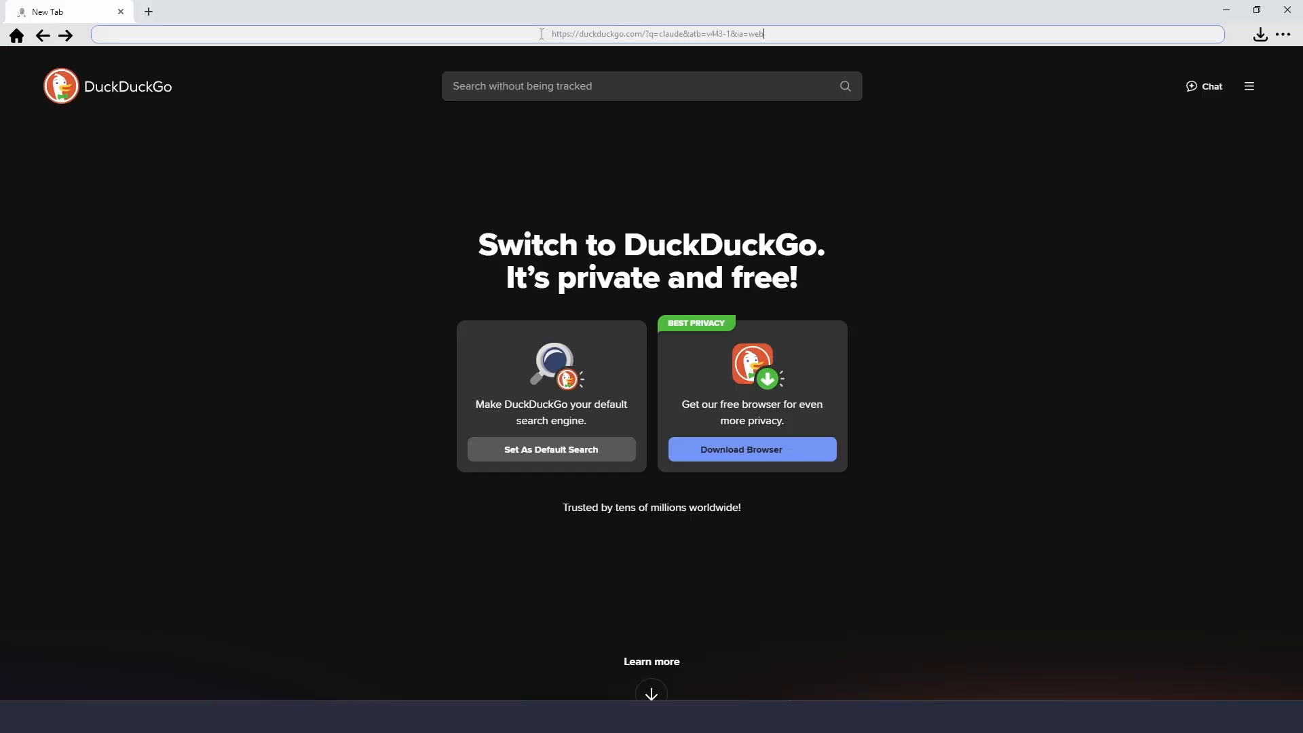
- Search 'c#' from the address bar, return home, then enter 'donald trump'
{"action": "type", "text": "c#"}
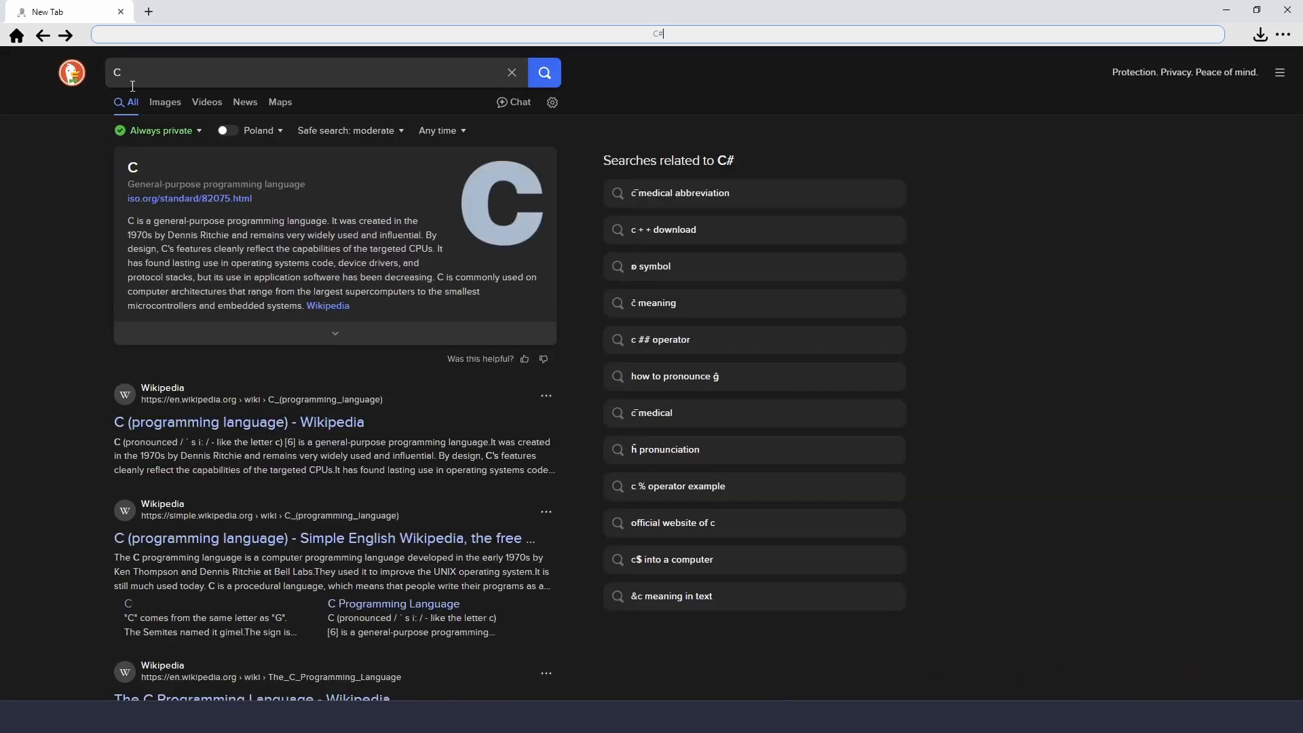
{"action": "left_click", "coordinate": [42, 35]}
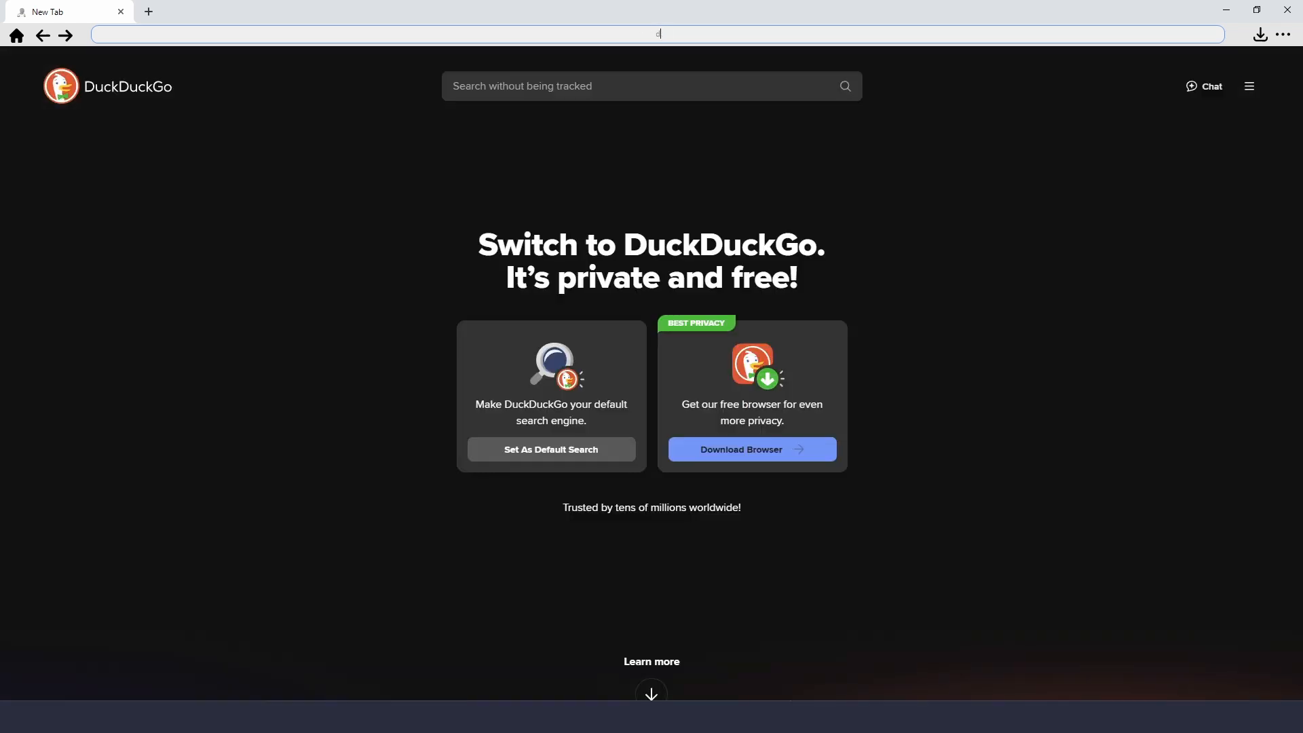
{"action": "type", "text": "donald trump"}
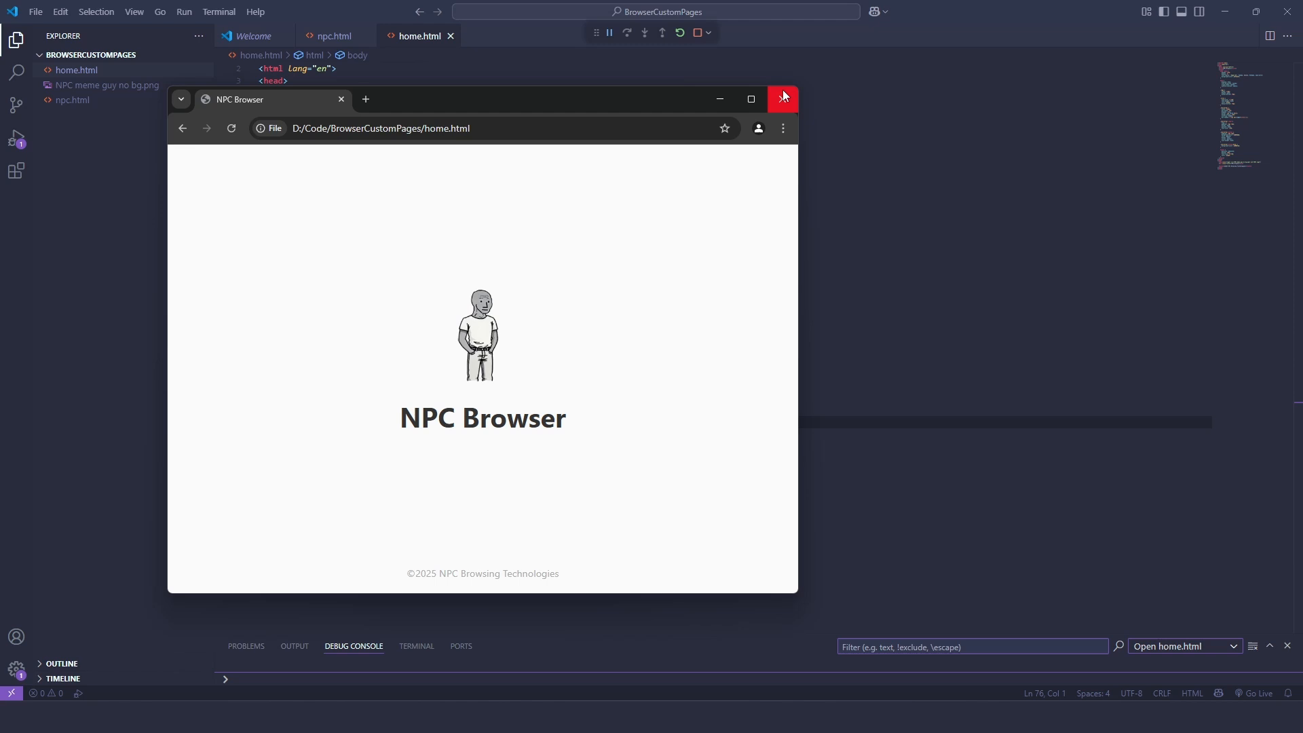
- Close the Chrome preview of home.html
{"action": "left_click", "coordinate": [749, 98]}
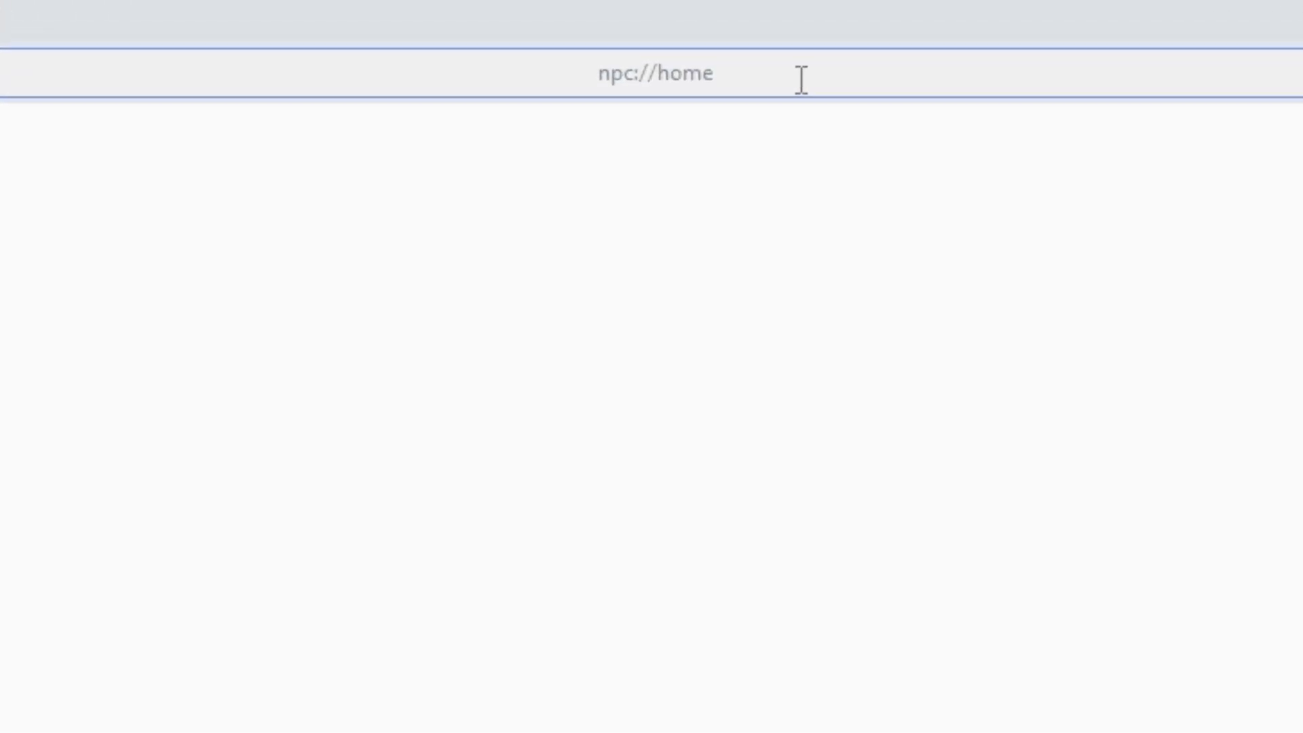
- Select the npc://home text in the running browser's address bar
{"action": "double_click", "coordinate": [673, 73]}
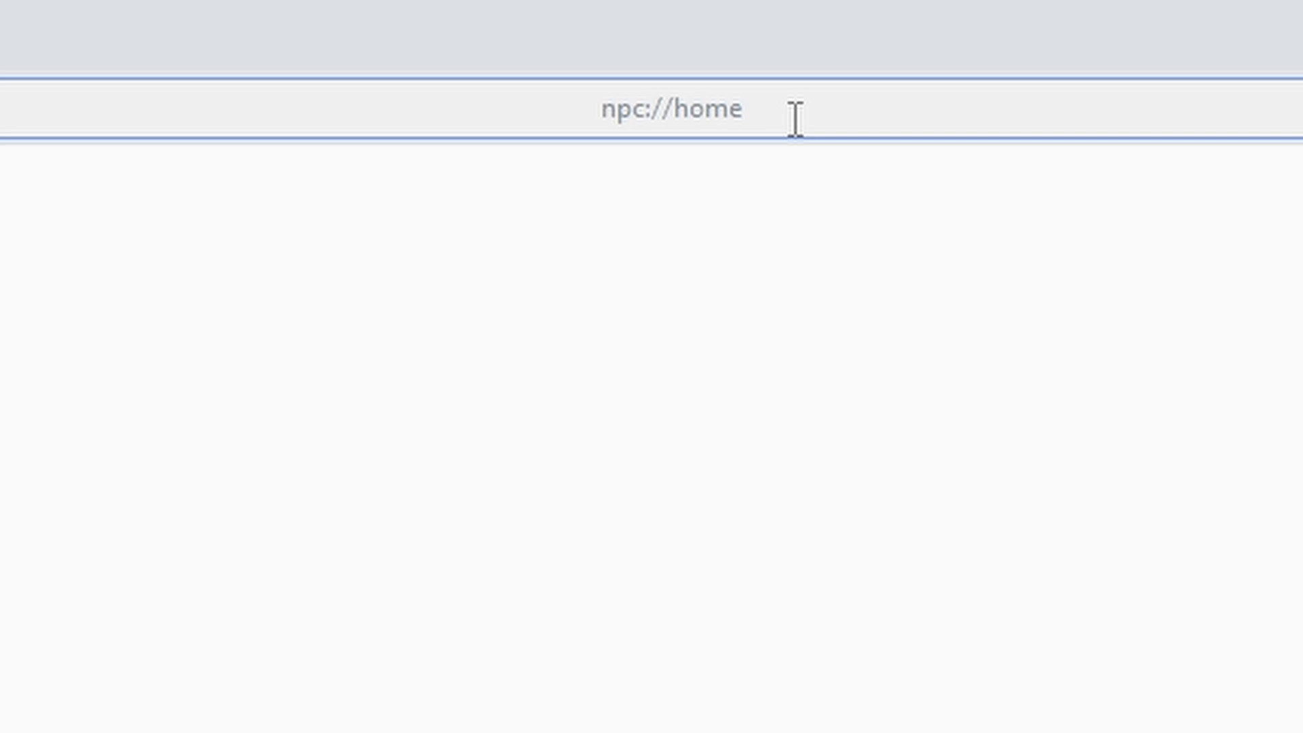
{"action": "double_click", "coordinate": [708, 109]}
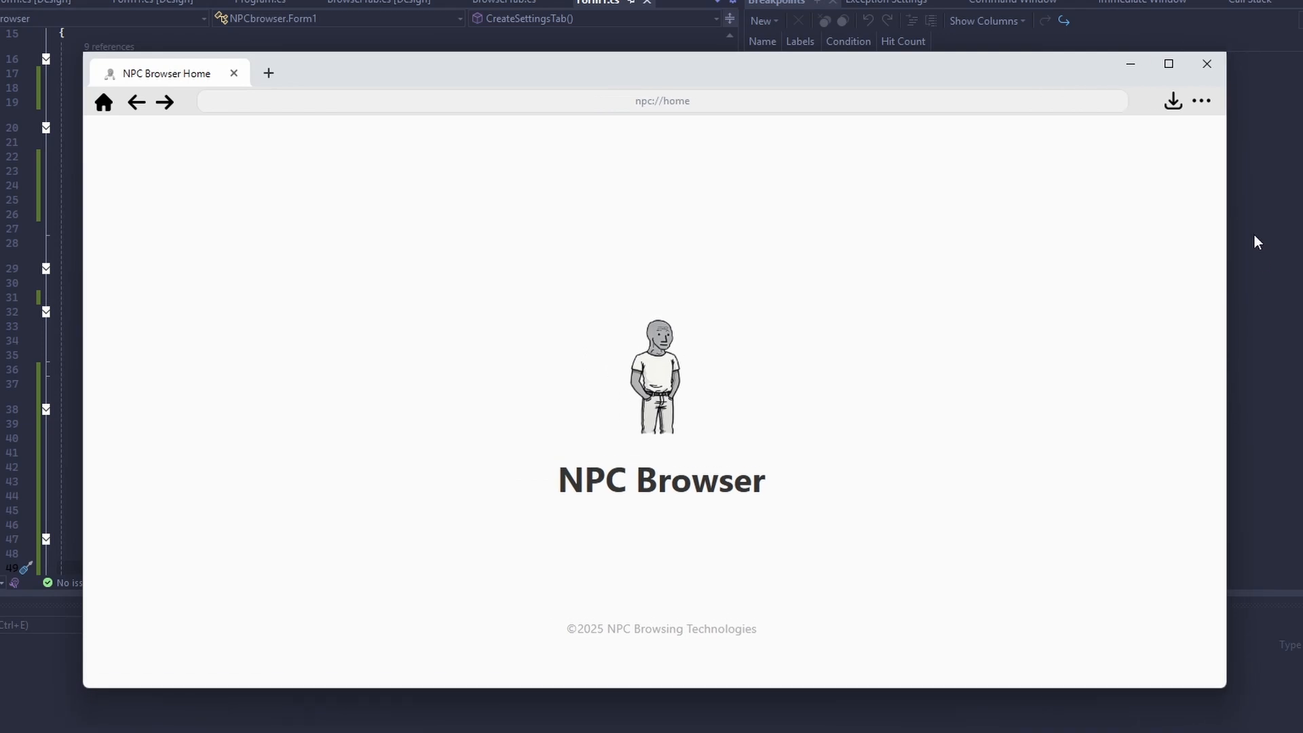
{"action": "left_click", "coordinate": [1168, 64]}
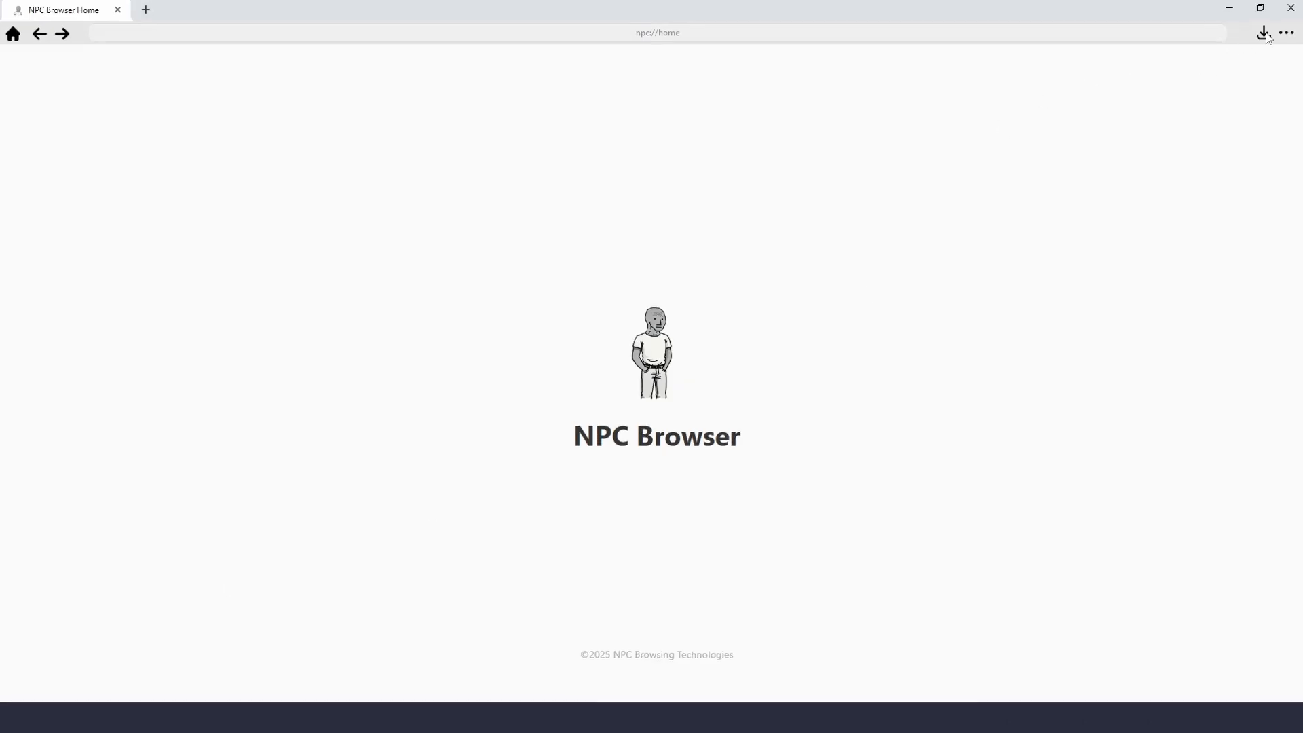
{"action": "left_click", "coordinate": [1264, 33]}
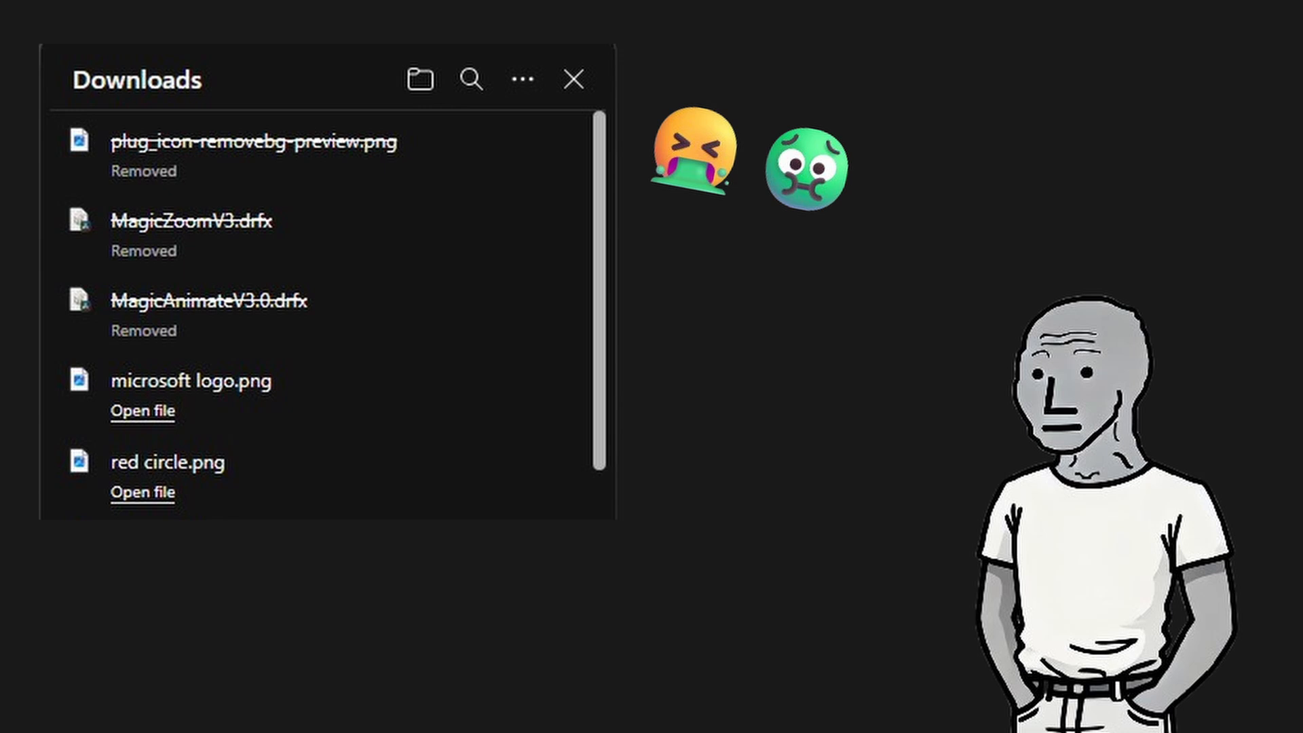
{"action": "left_click", "coordinate": [573, 78]}
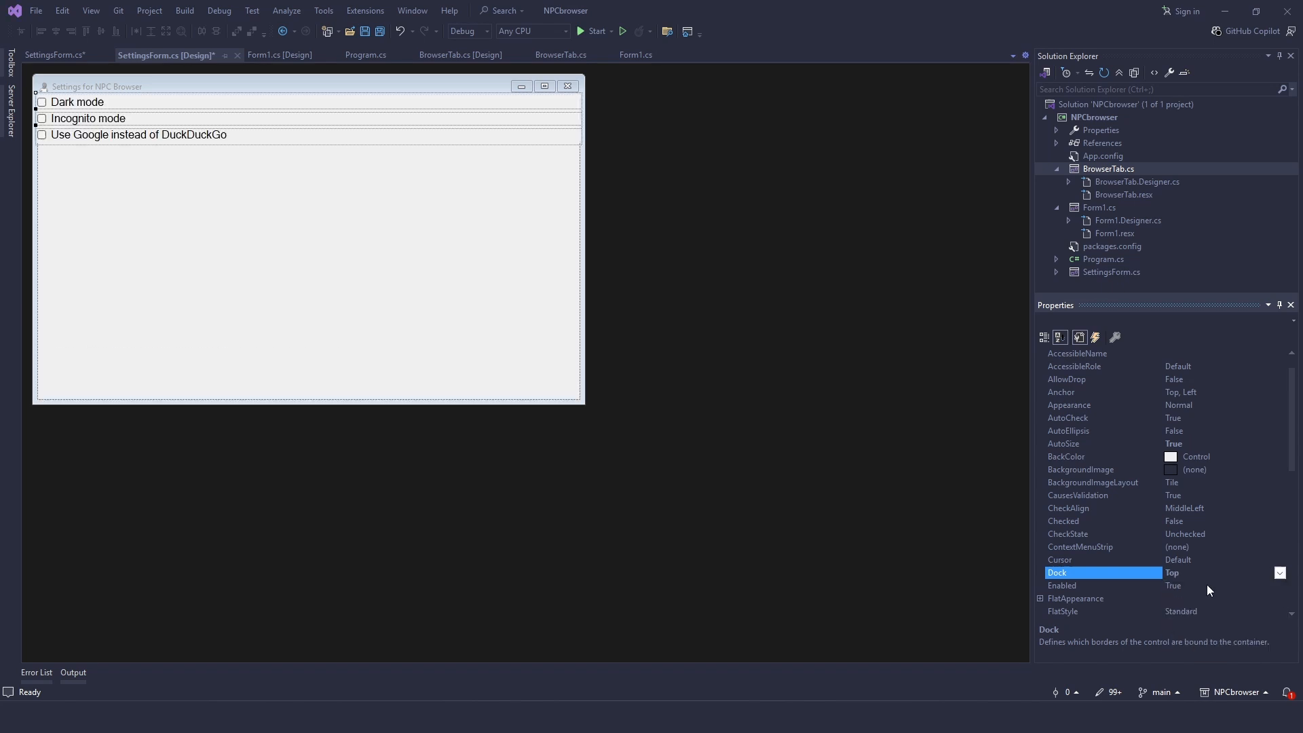
- Set the settings checkbox's Padding property to 10, 10
{"action": "scroll", "scroll_direction": "down", "scroll_amount": 3}
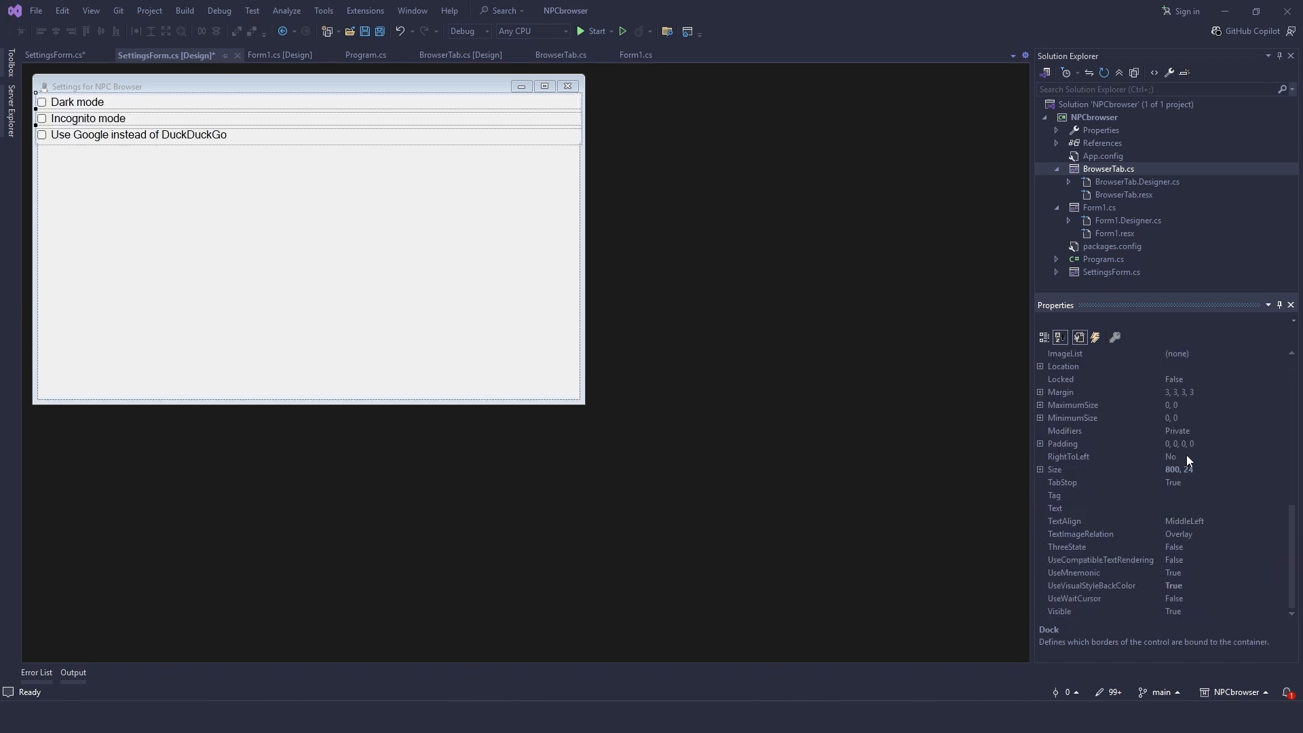
{"action": "left_click", "coordinate": [1097, 442]}
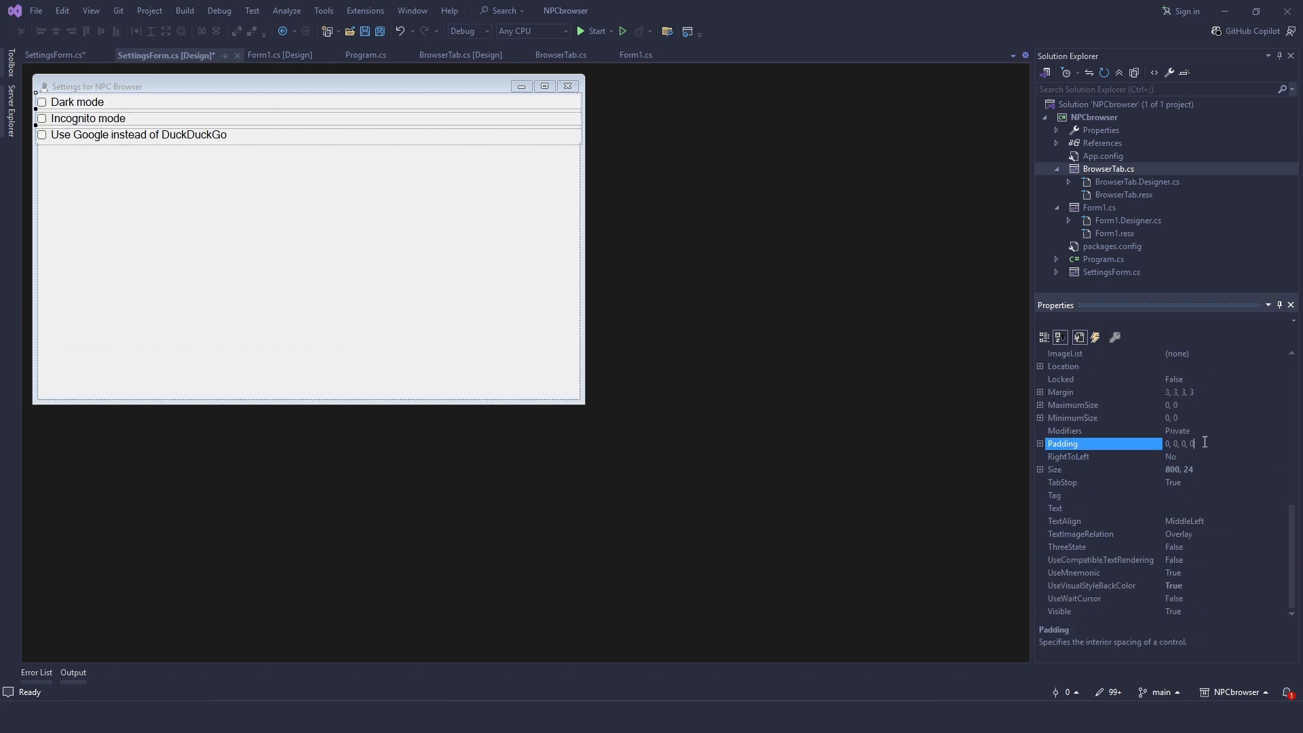
{"action": "type", "text": "10, 10"}
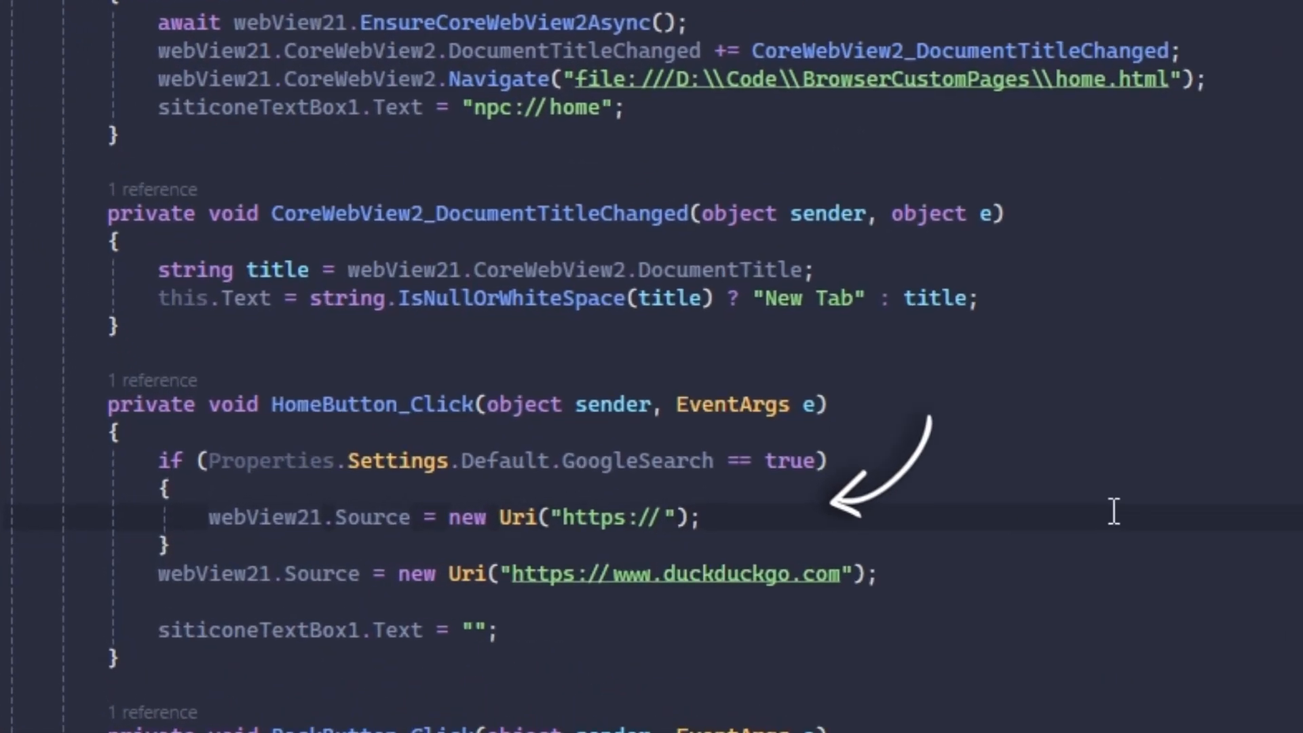
- Enter google.com as the Uri inside the GoogleSearch if-block of HomeButton_Click
{"action": "type", "text": "google.com"}
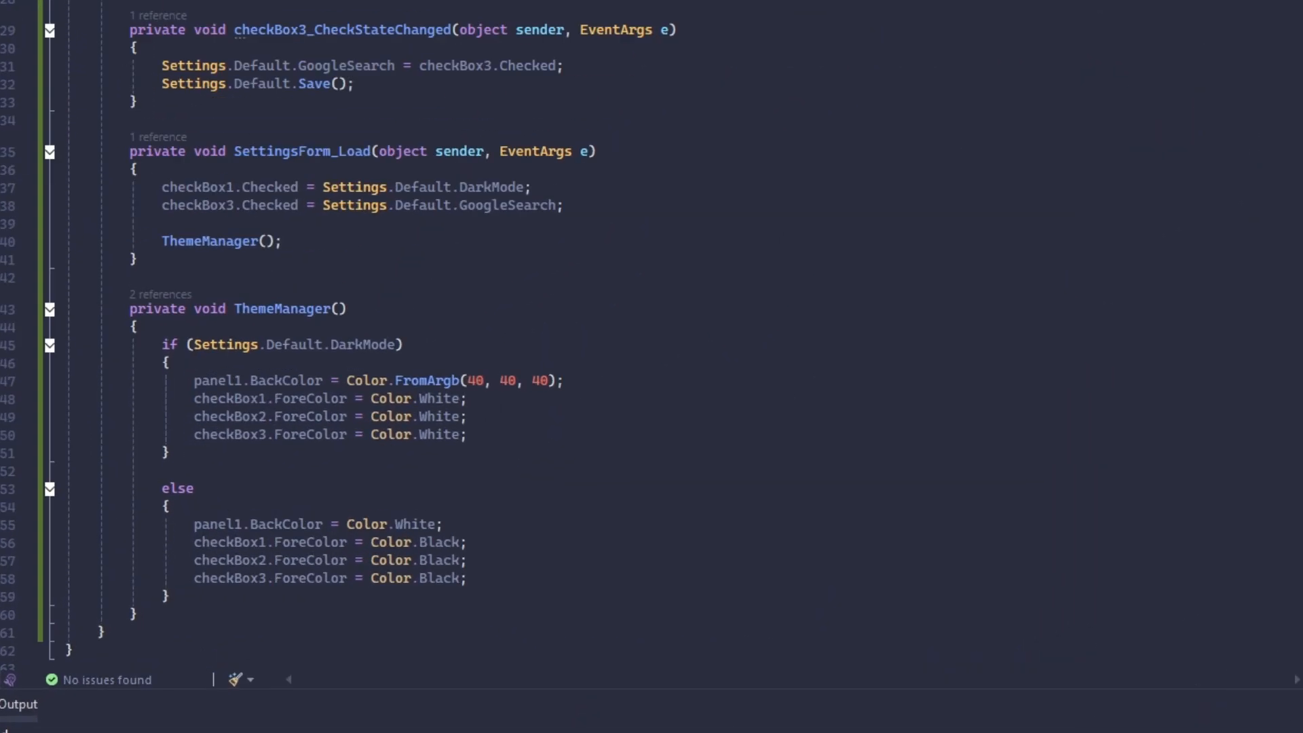
{"action": "scroll", "scroll_direction": "down", "scroll_amount": 3}
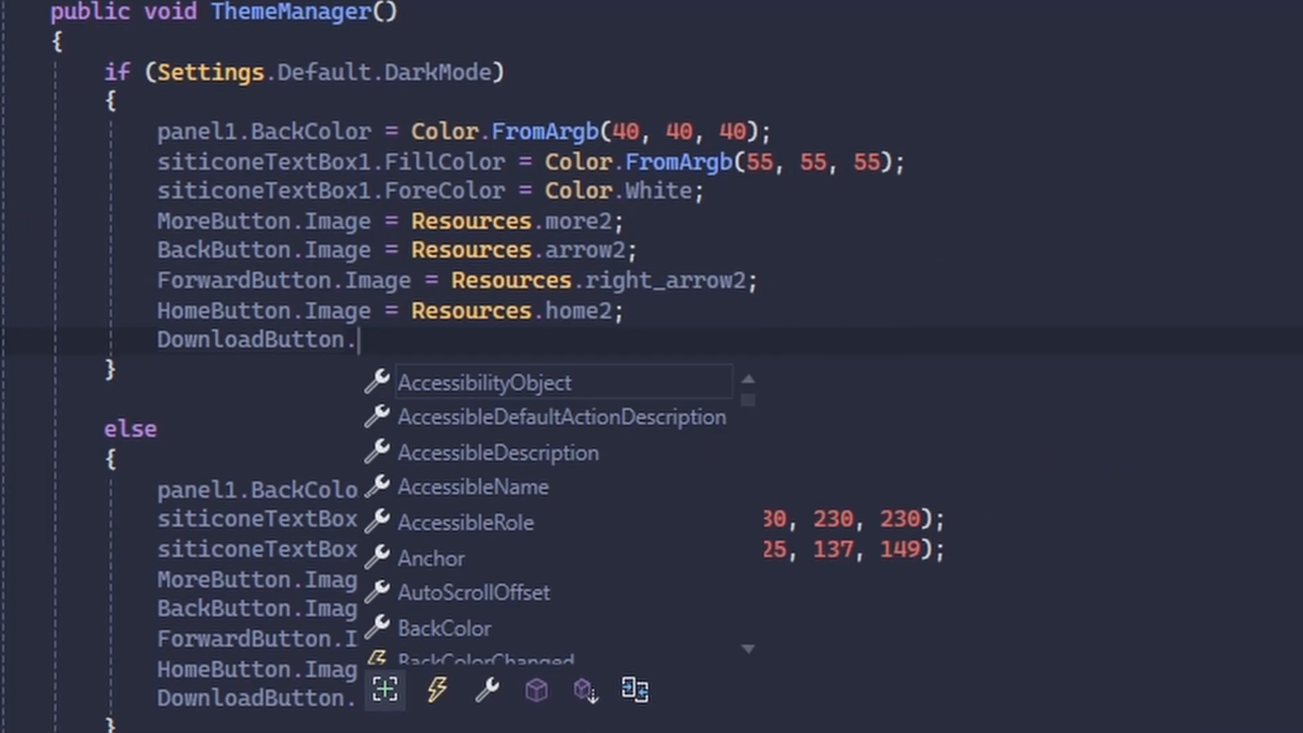
- Assign DownloadButton.Image from Resources in ThemeManager's dark-mode branch
{"action": "type", "text": "Image = Resources.Downla"}
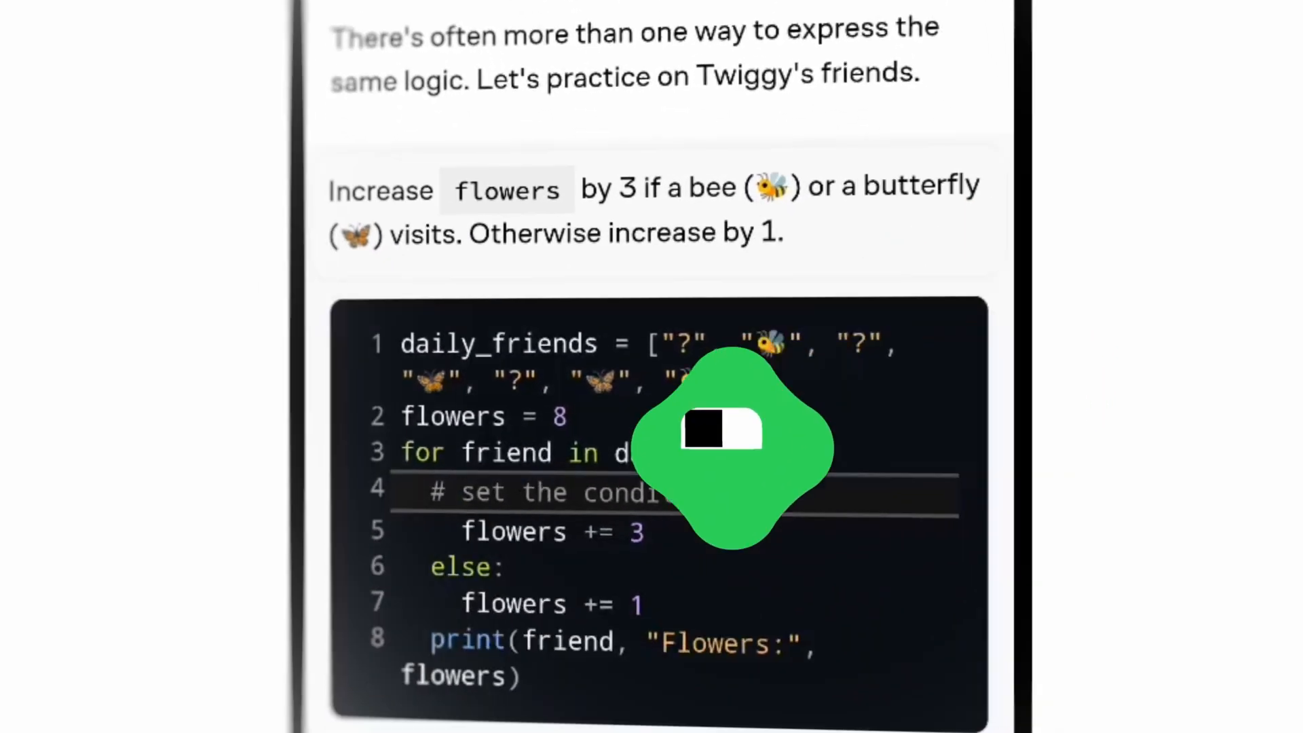
- Reposition a transport command block in the Brilliant lesson and fill pixels on the ANN input grid
{"action": "scroll", "scroll_direction": "down", "scroll_amount": 3}
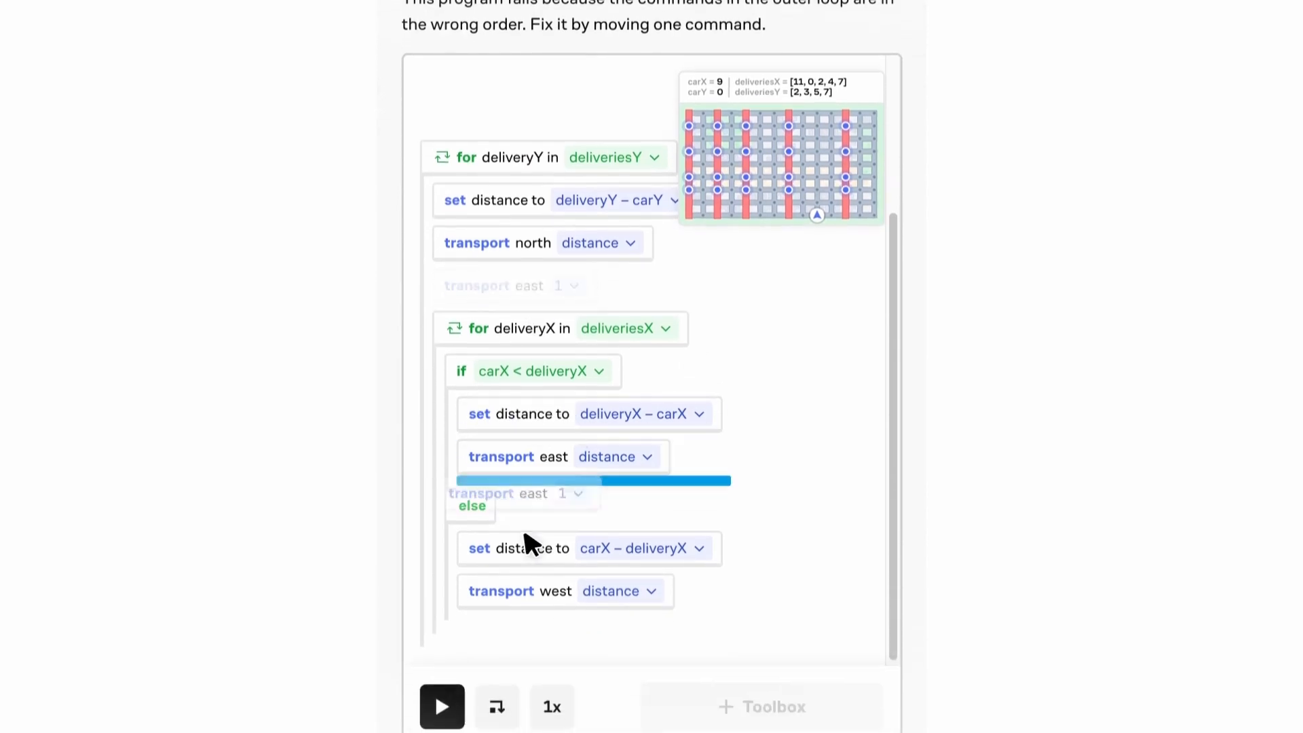
{"action": "left_click", "coordinate": [441, 706]}
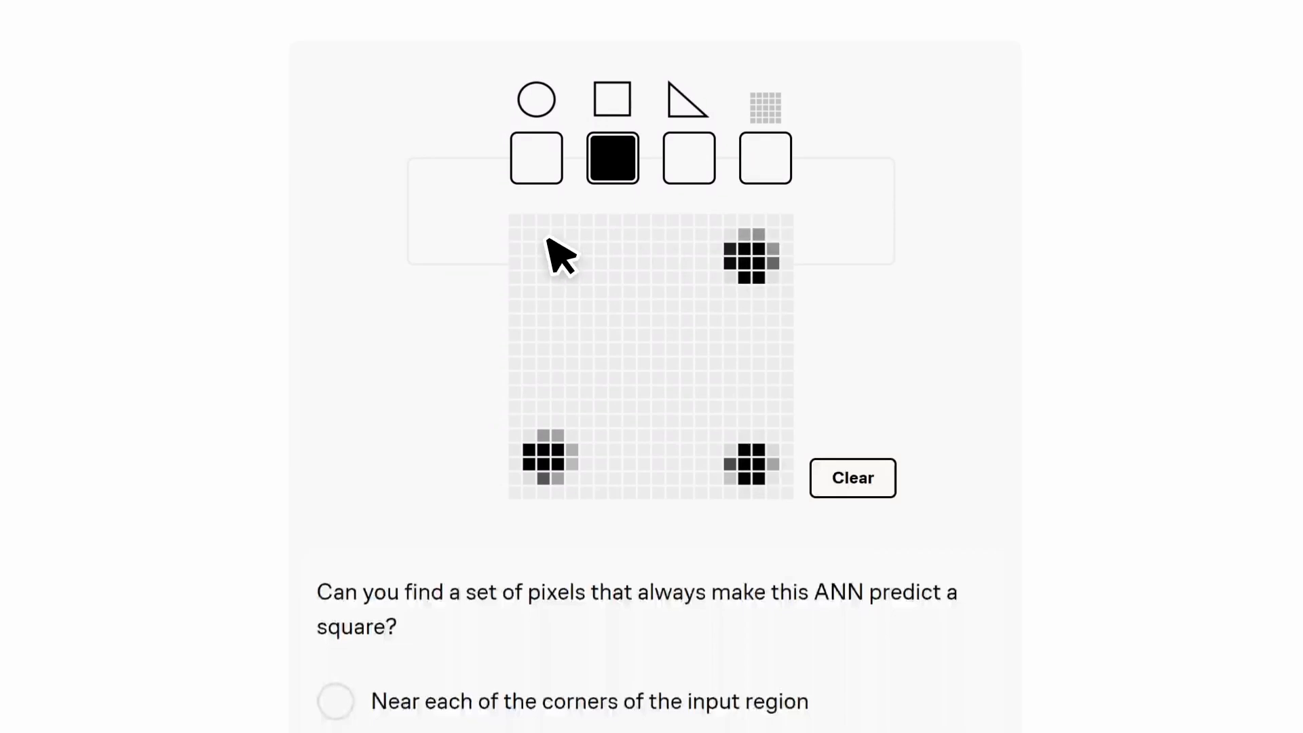
{"action": "left_click", "coordinate": [335, 700]}
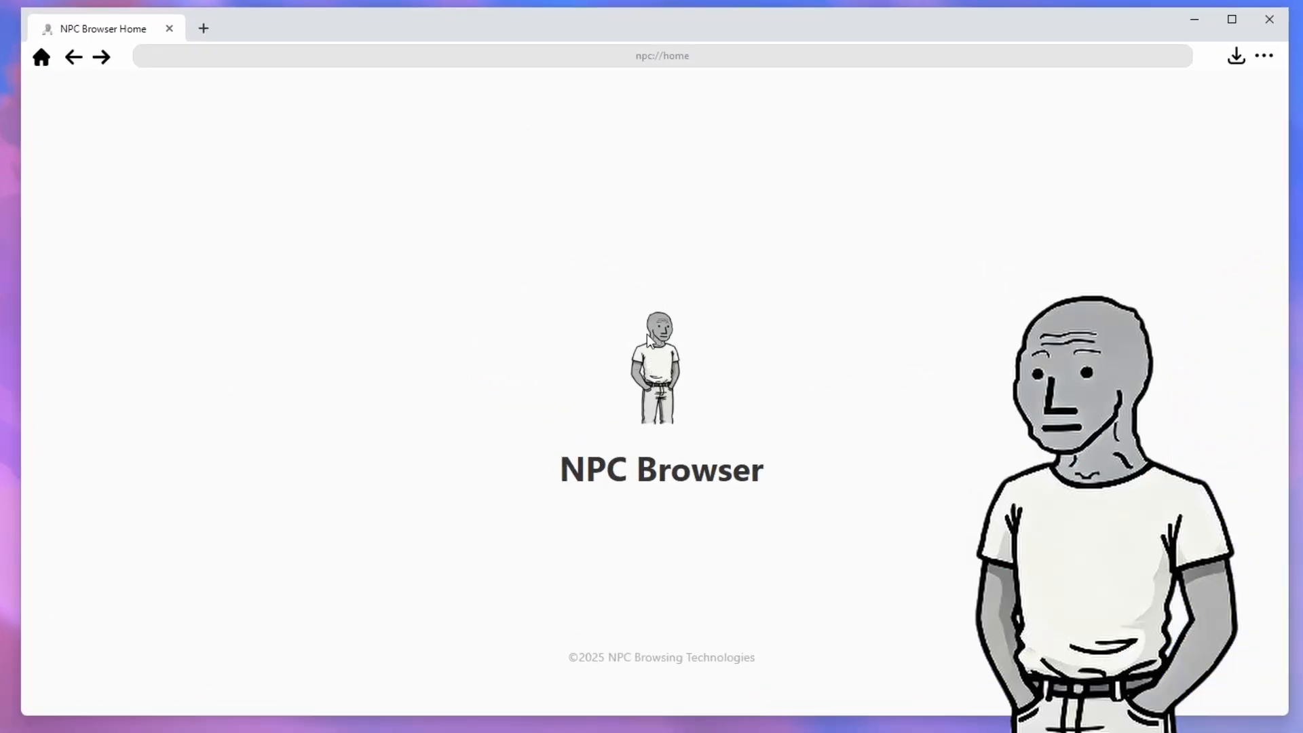
- Open Settings for NPC Browser in a second tab via the ... more button
{"action": "left_click_drag", "start_coordinate": [560, 469], "coordinate": [762, 469]}
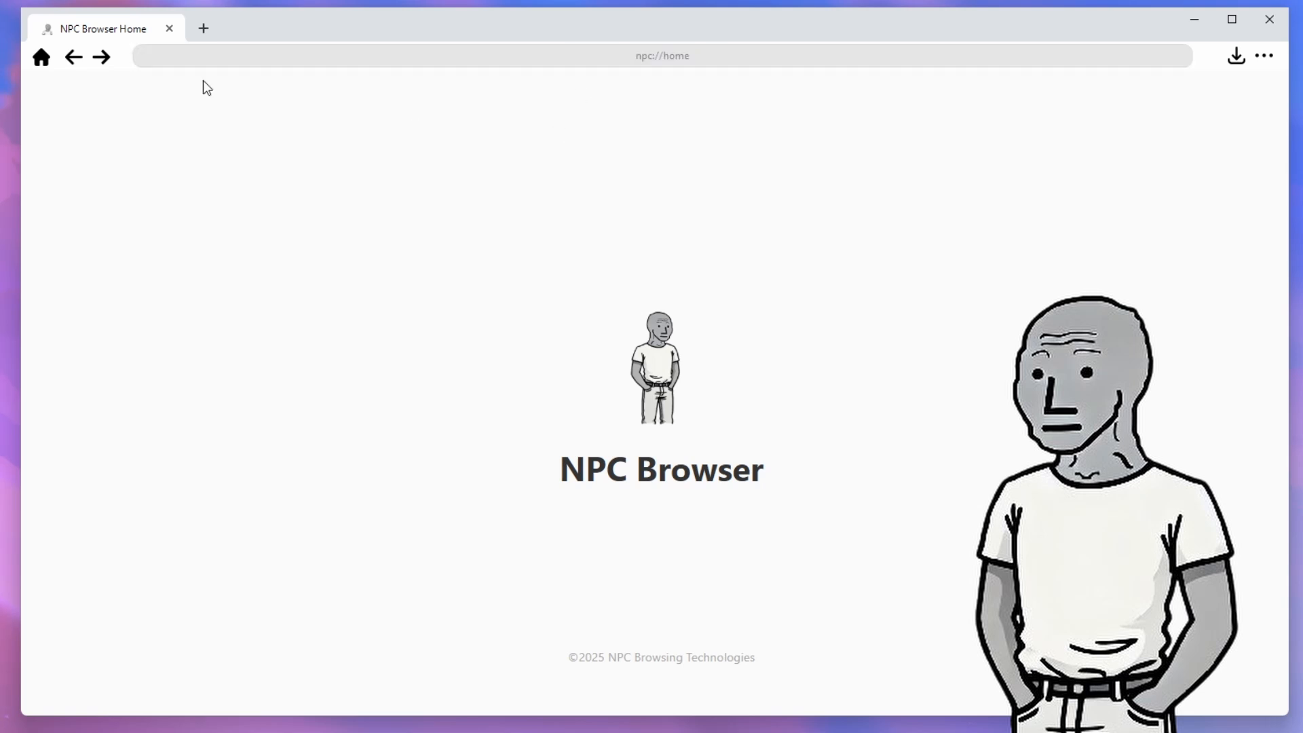
{"action": "mouse_move", "coordinate": [76, 74]}
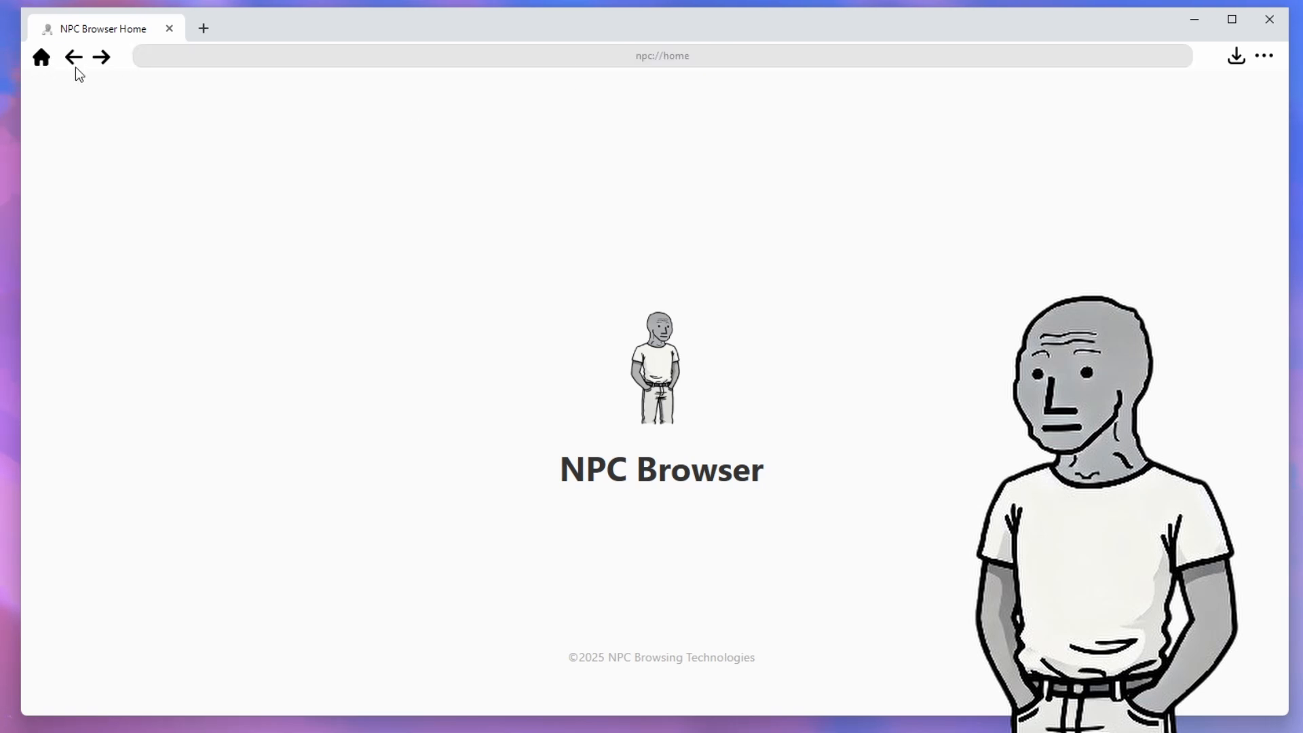
{"action": "mouse_move", "coordinate": [1266, 64]}
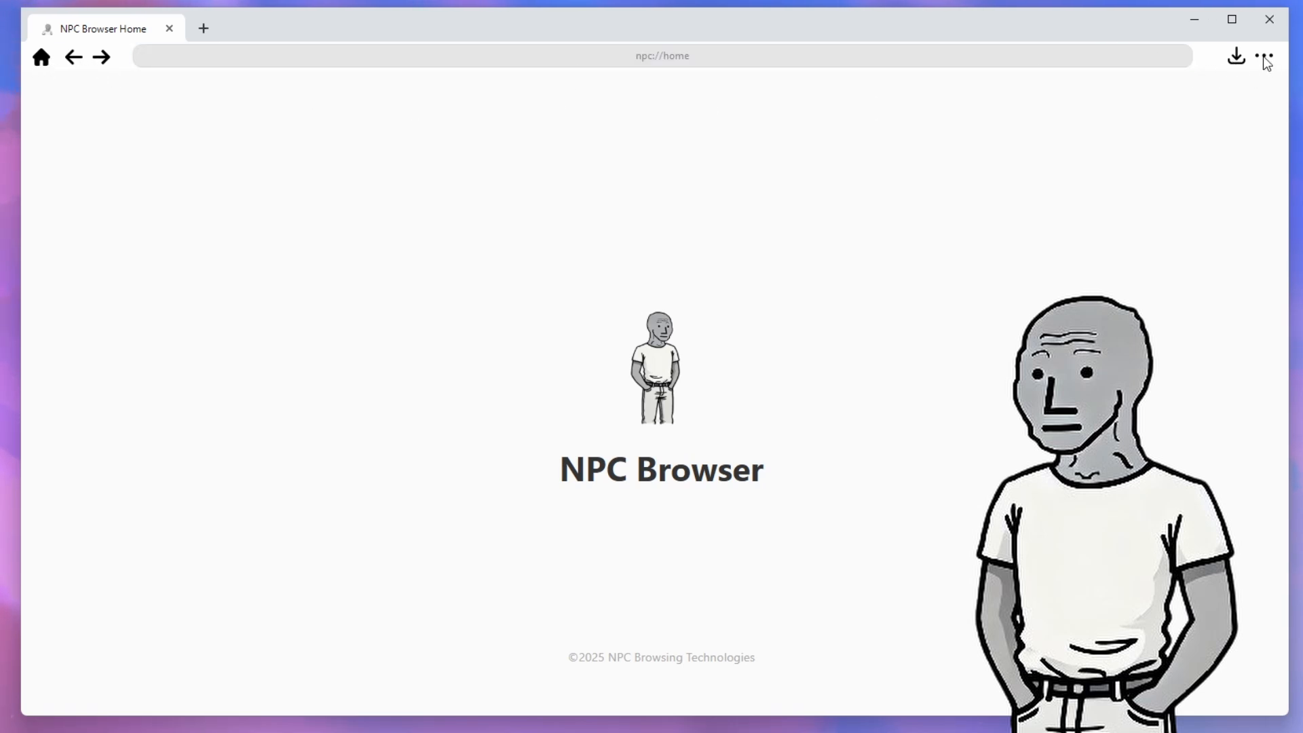
{"action": "left_click", "coordinate": [1264, 57]}
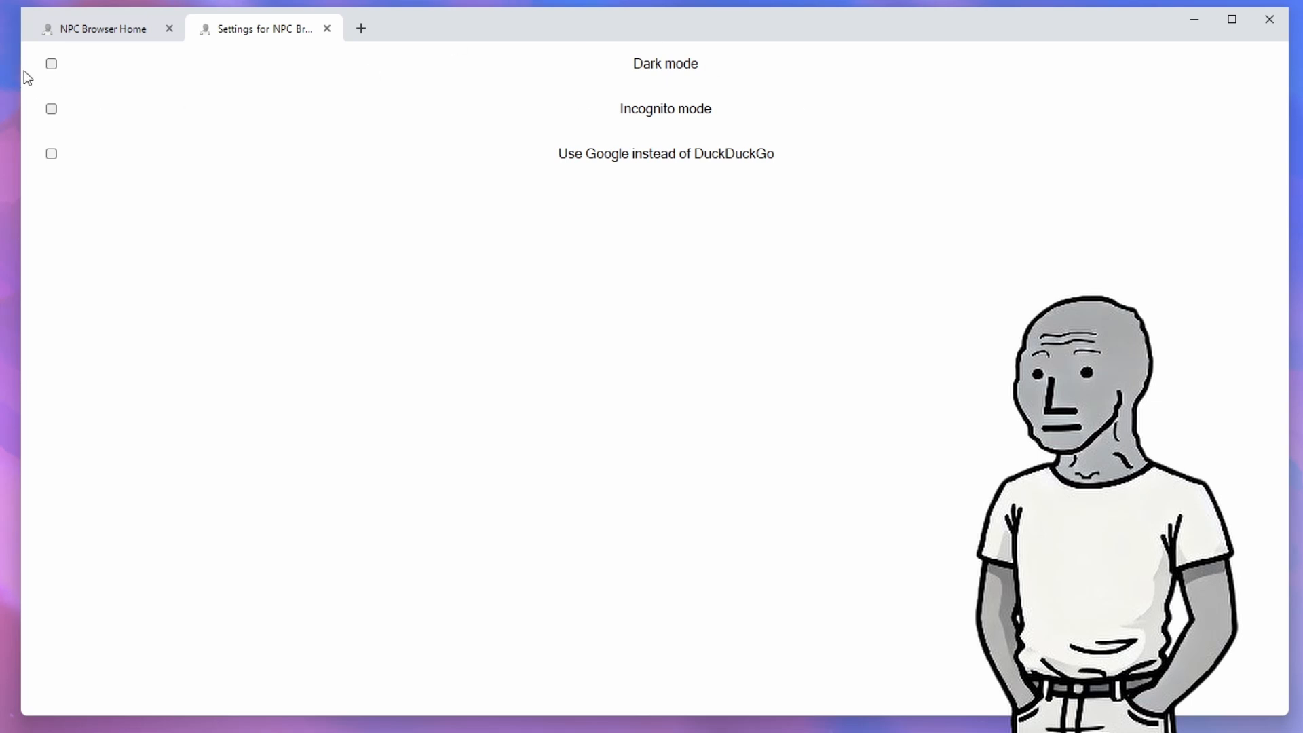
{"action": "left_click", "coordinate": [50, 63]}
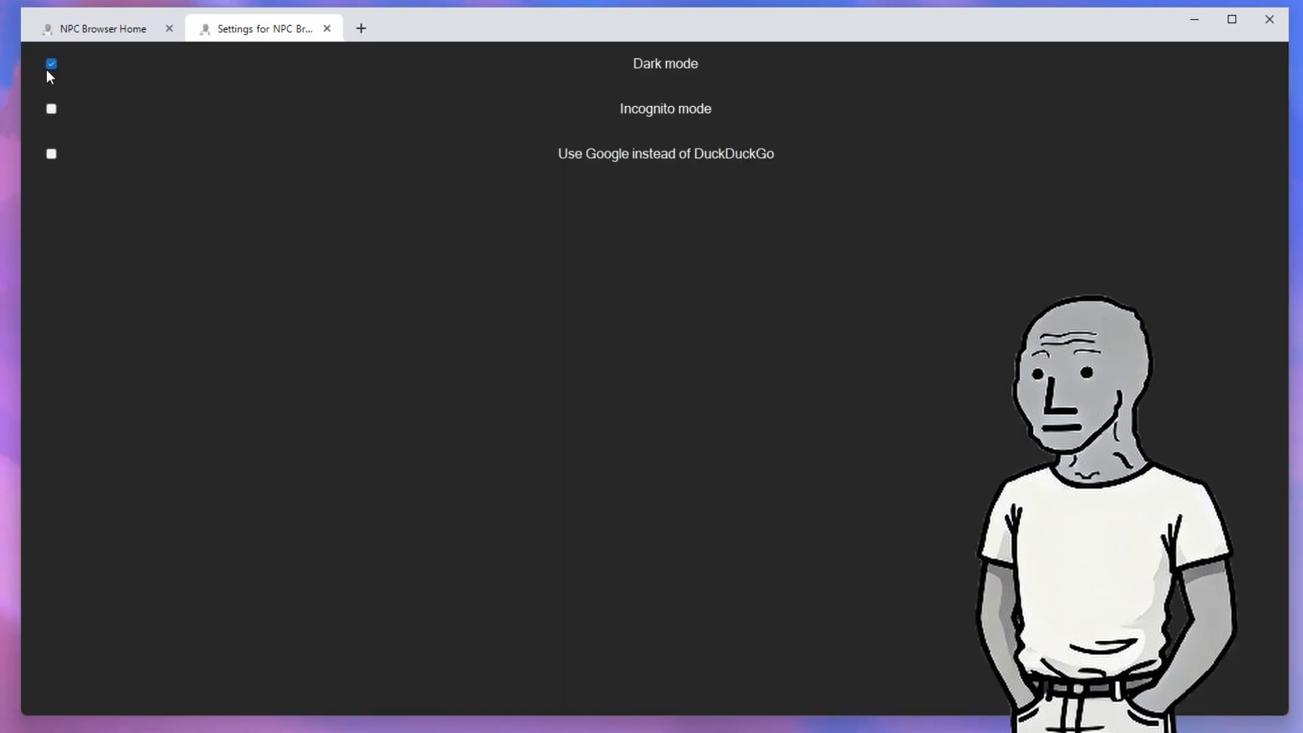
{"action": "left_click", "coordinate": [50, 64]}
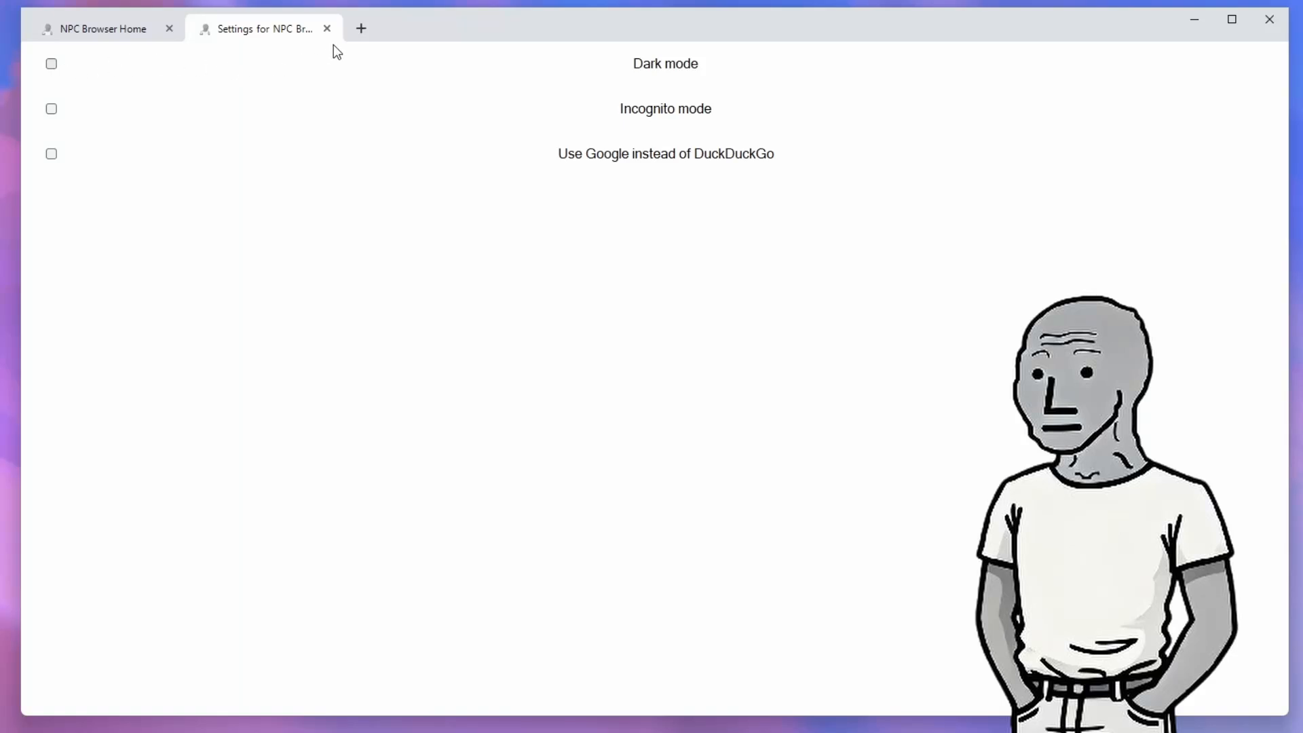